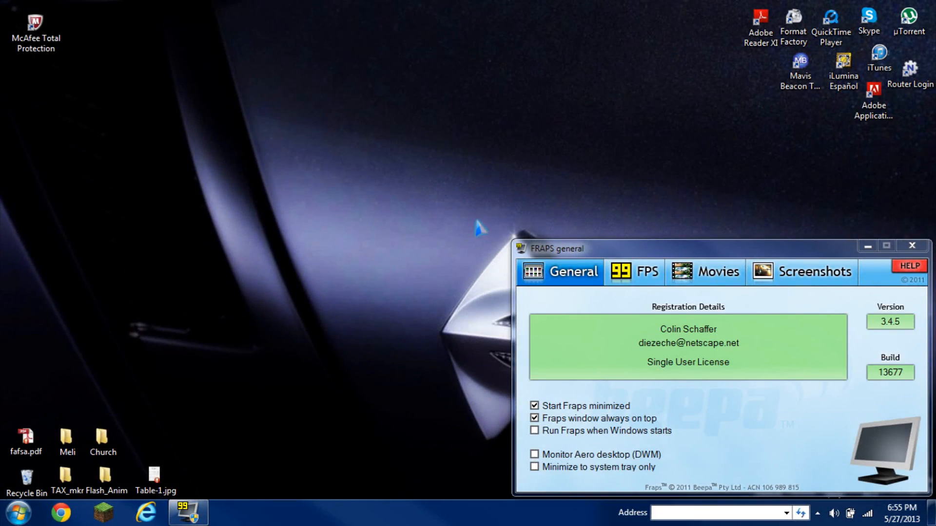
pyautogui.moveTo(512, 284)
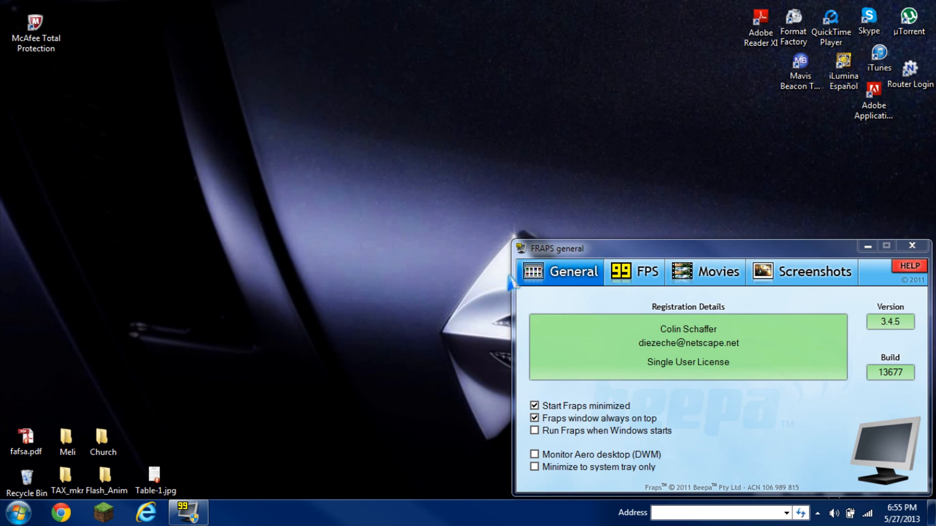
pyautogui.moveTo(826, 273)
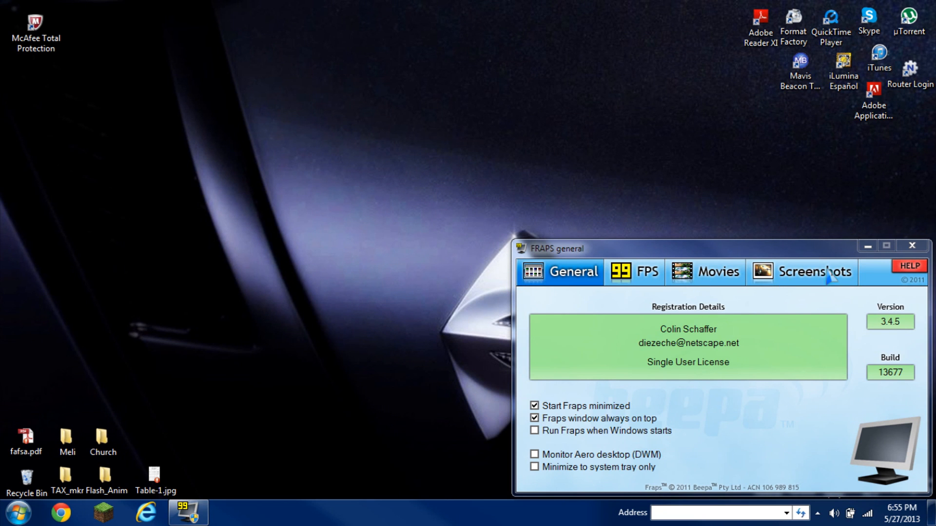
# - Show the Screenshots settings with the save folder, F10 capture hotkey and PNG format
pyautogui.click(817, 272)
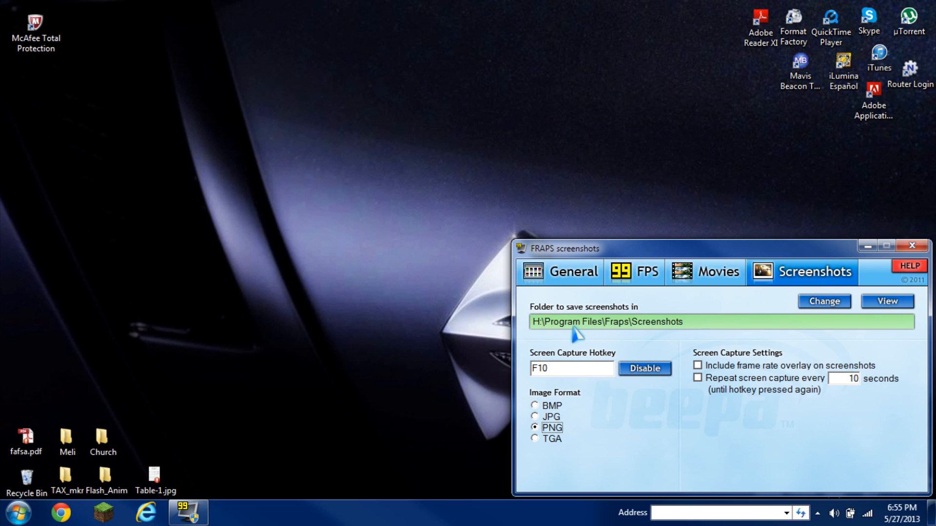
pyautogui.moveTo(686, 337)
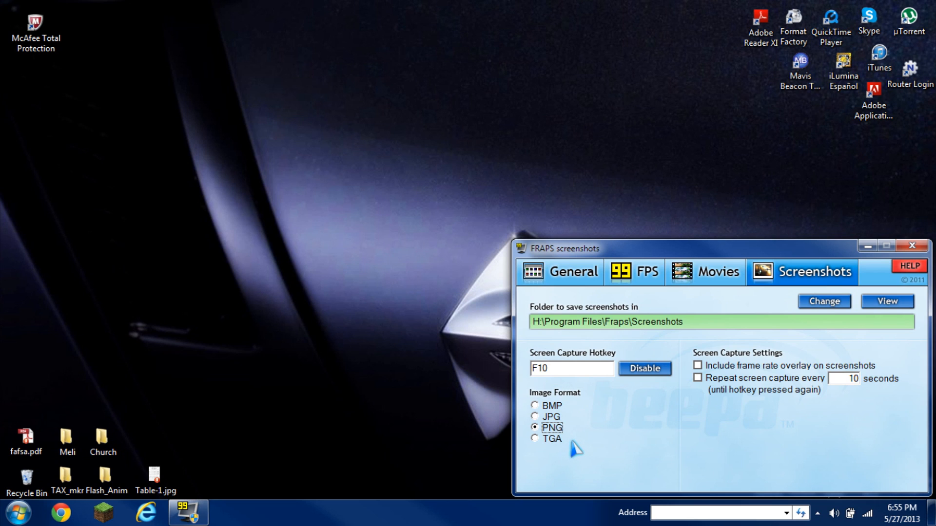
pyautogui.moveTo(591, 430)
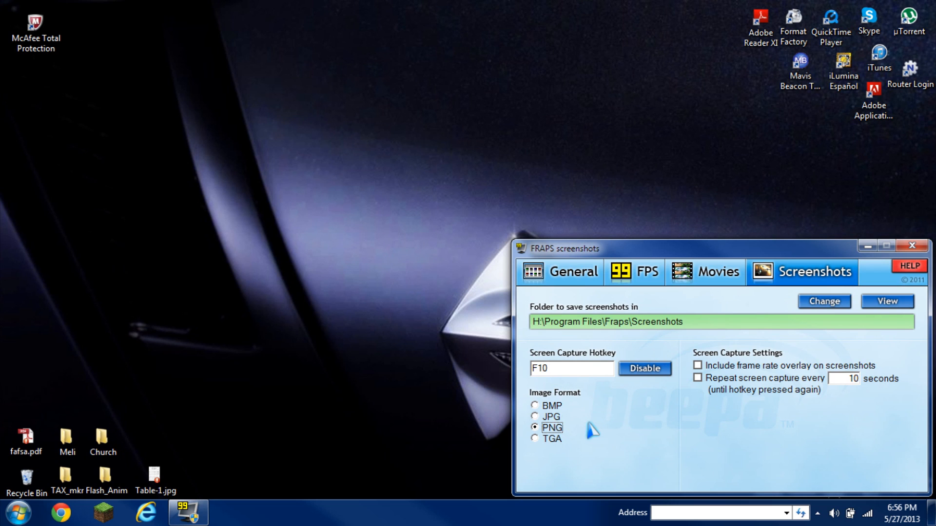
pyautogui.moveTo(644, 425)
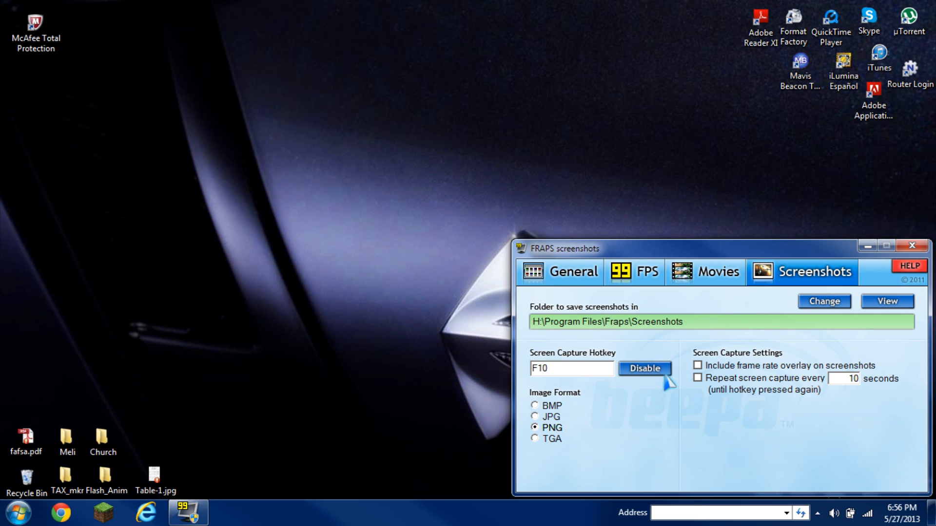
pyautogui.click(645, 369)
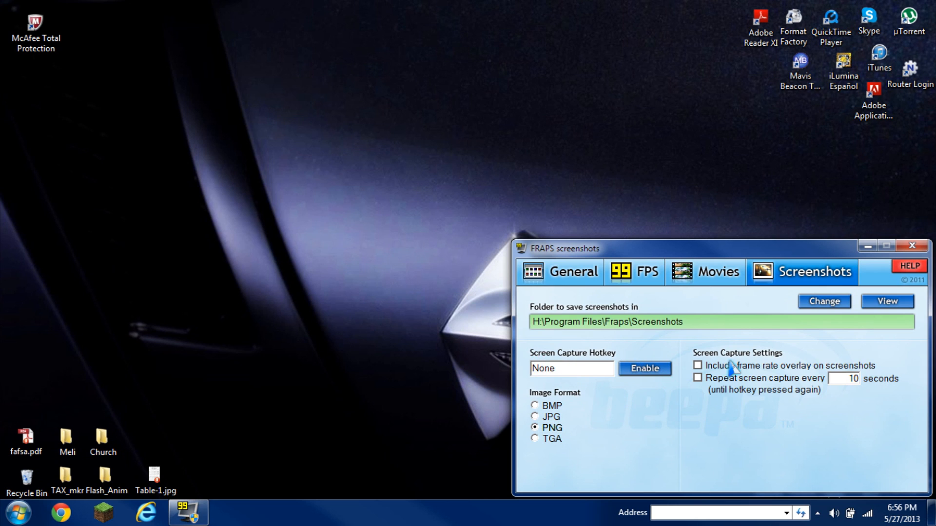
pyautogui.moveTo(673, 397)
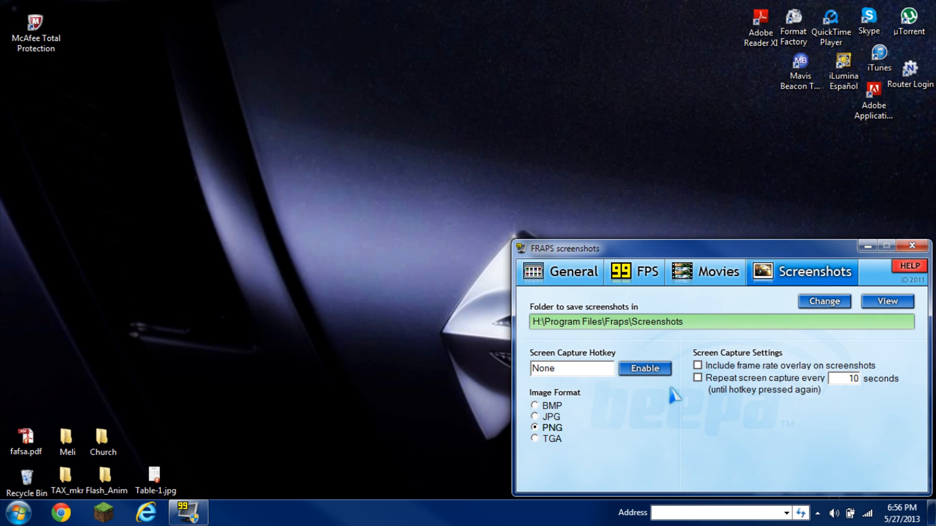
pyautogui.moveTo(661, 395)
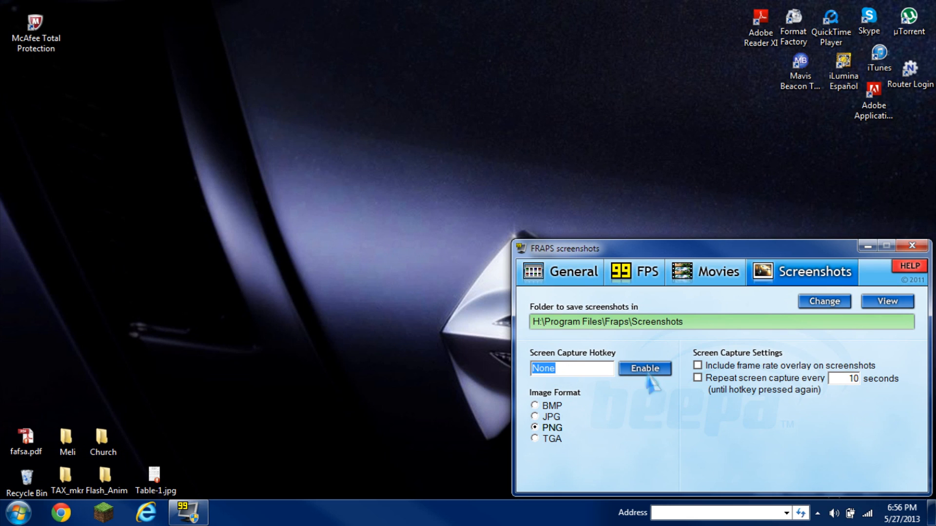
pyautogui.click(644, 368)
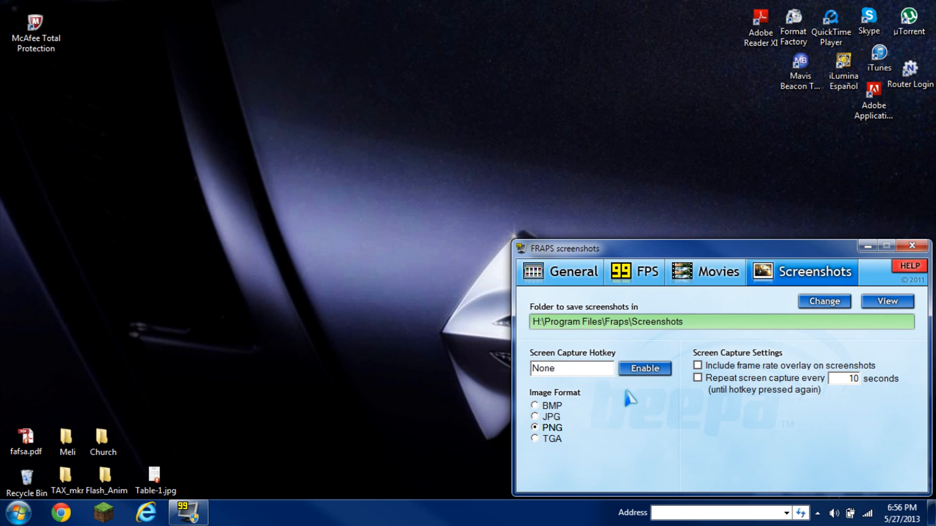
pyautogui.click(570, 369)
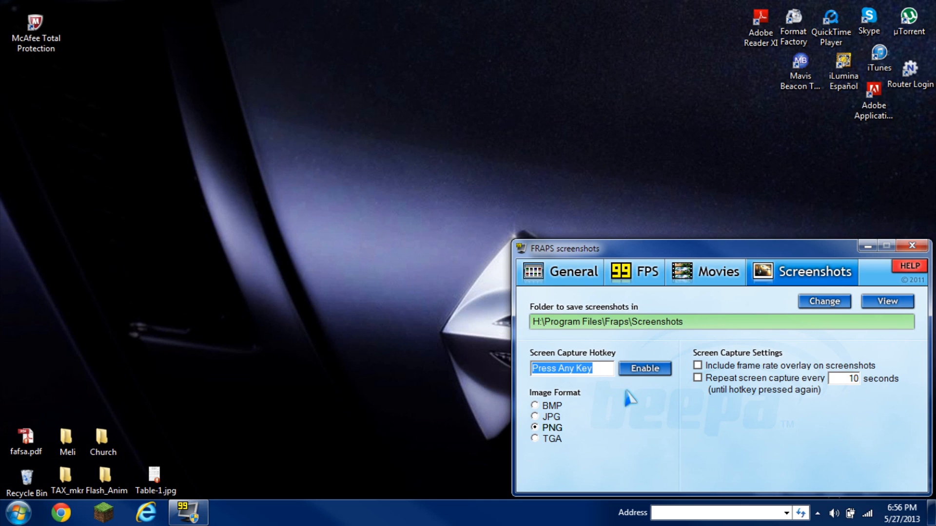
pyautogui.press('F10')
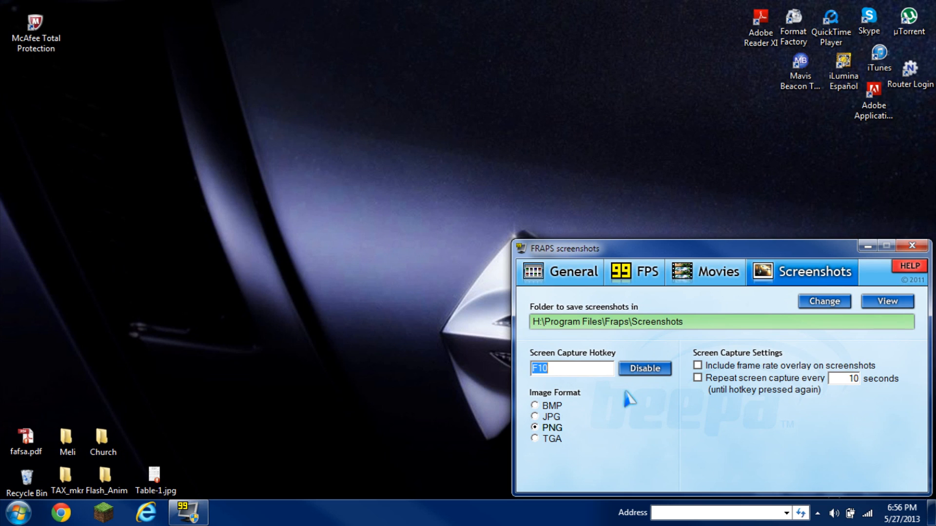
pyautogui.moveTo(621, 401)
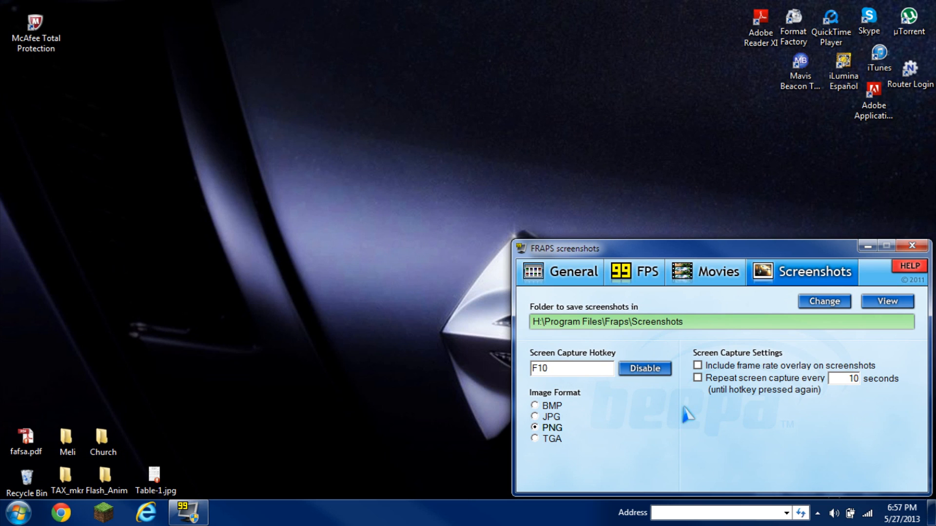
pyautogui.moveTo(706, 379)
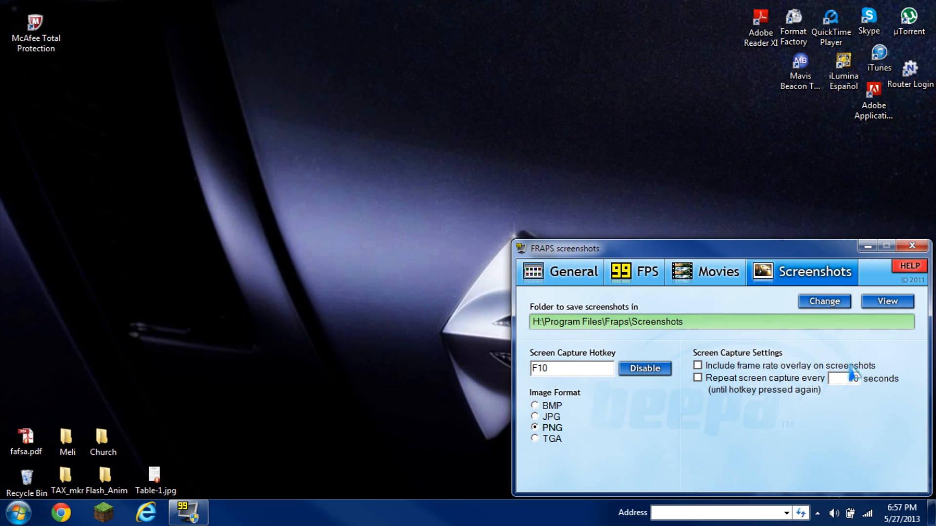
pyautogui.write('10')
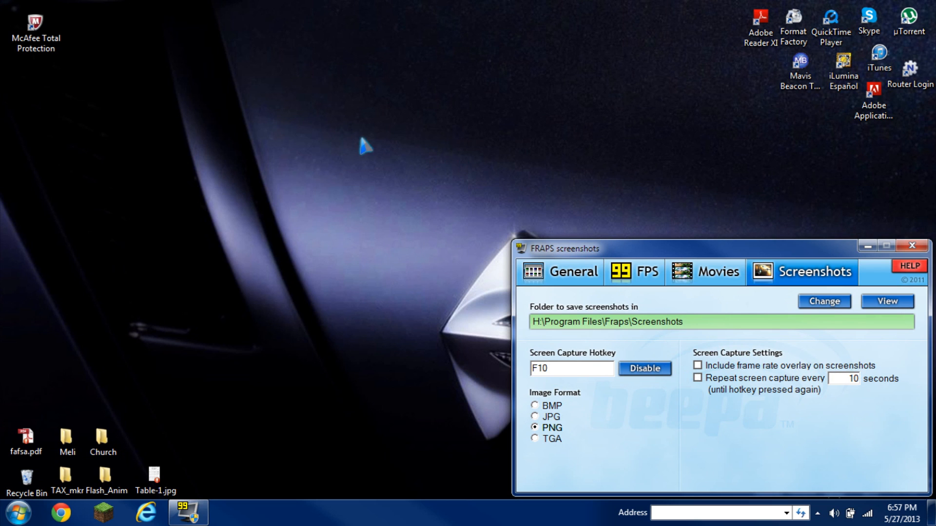
pyautogui.moveTo(126, 262)
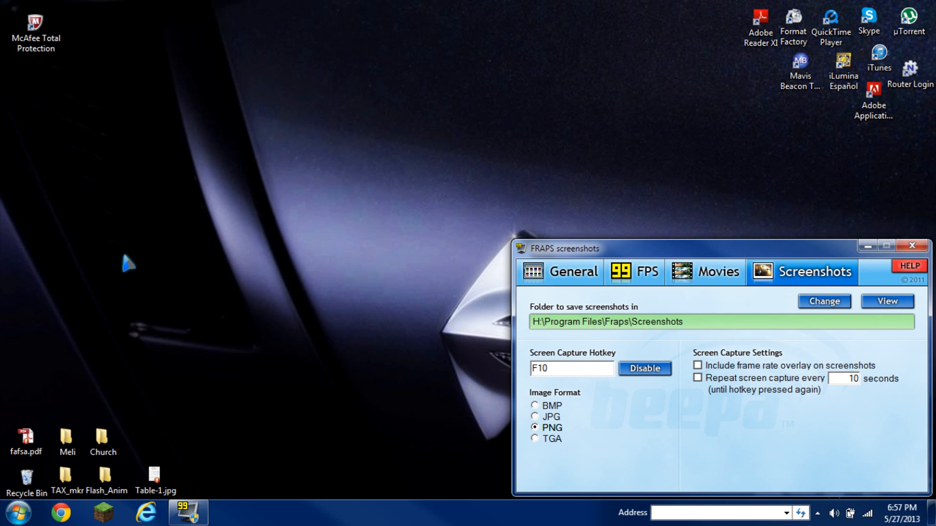
pyautogui.moveTo(656, 304)
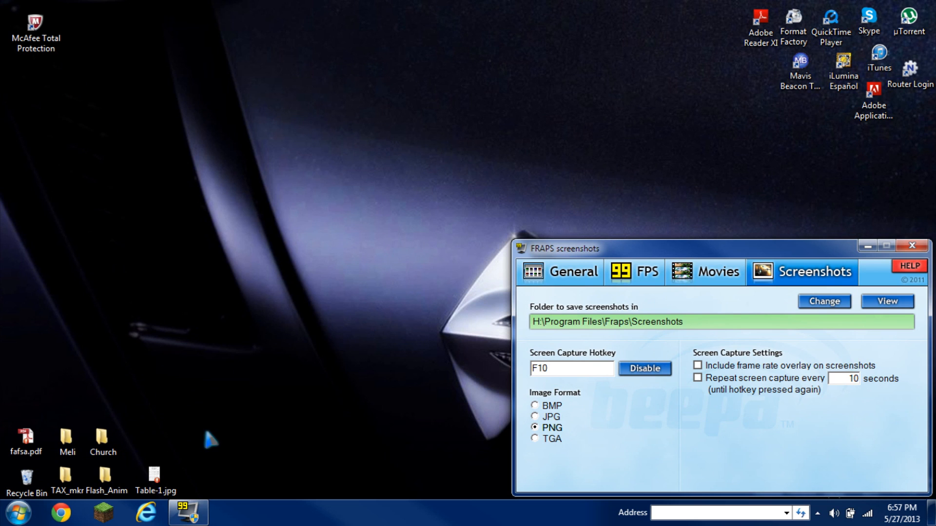
pyautogui.moveTo(54, 456)
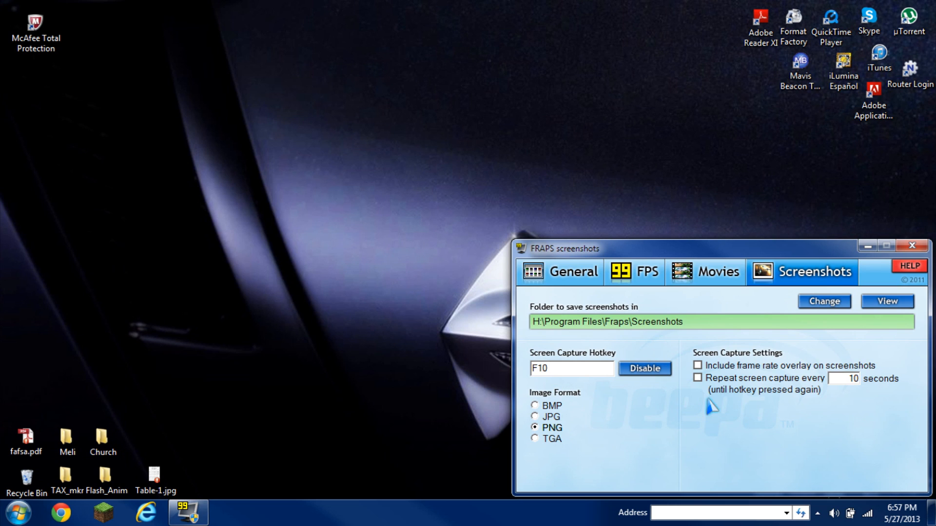
pyautogui.moveTo(821, 422)
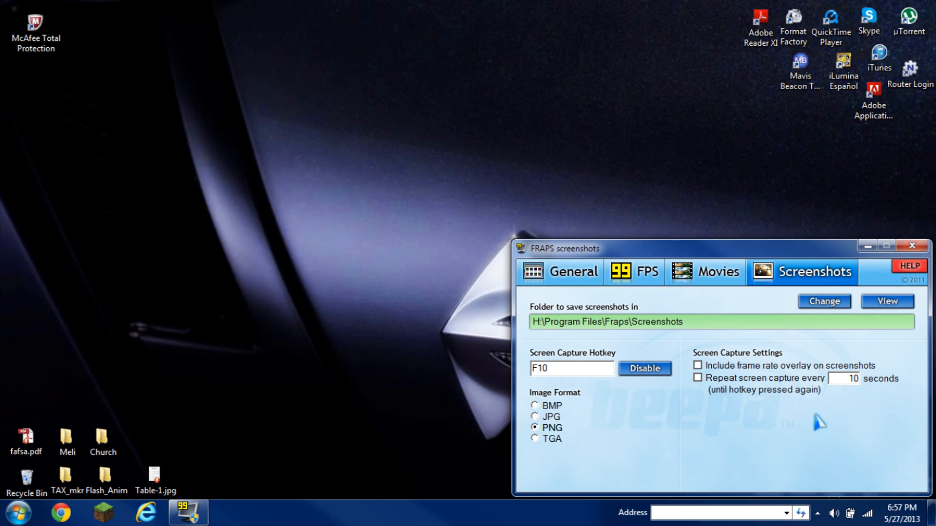
pyautogui.moveTo(857, 402)
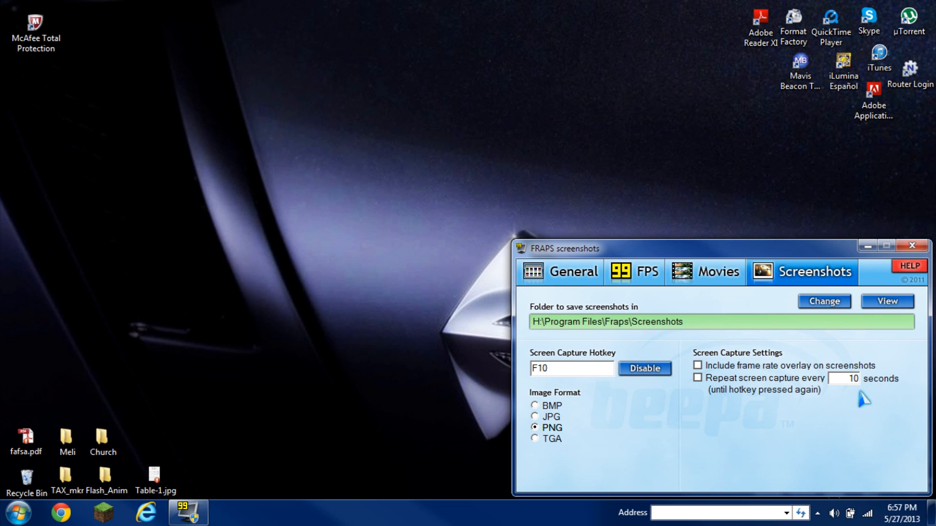
pyautogui.moveTo(758, 403)
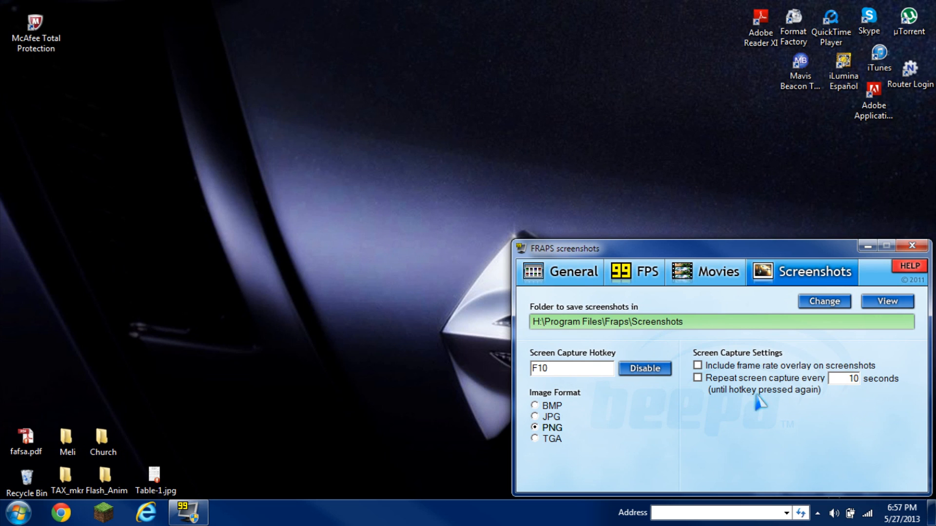
pyautogui.moveTo(230, 460)
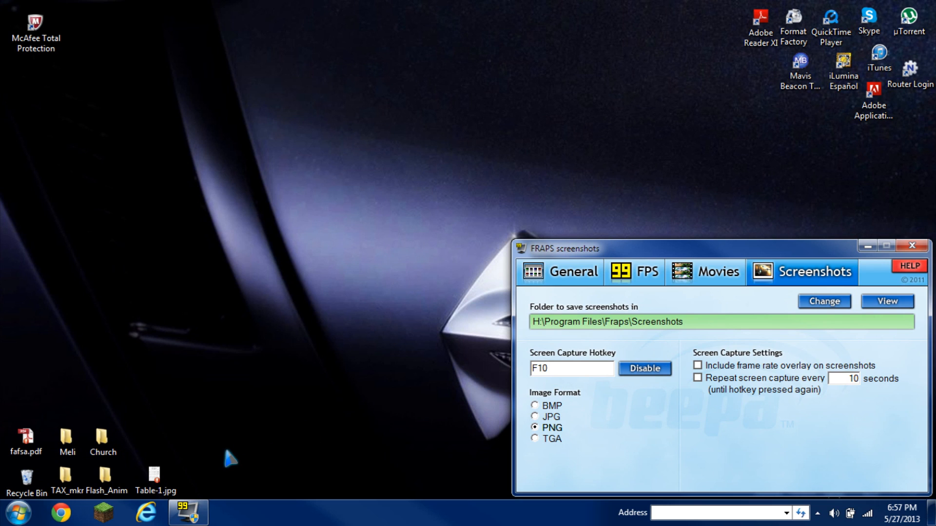
pyautogui.moveTo(269, 393)
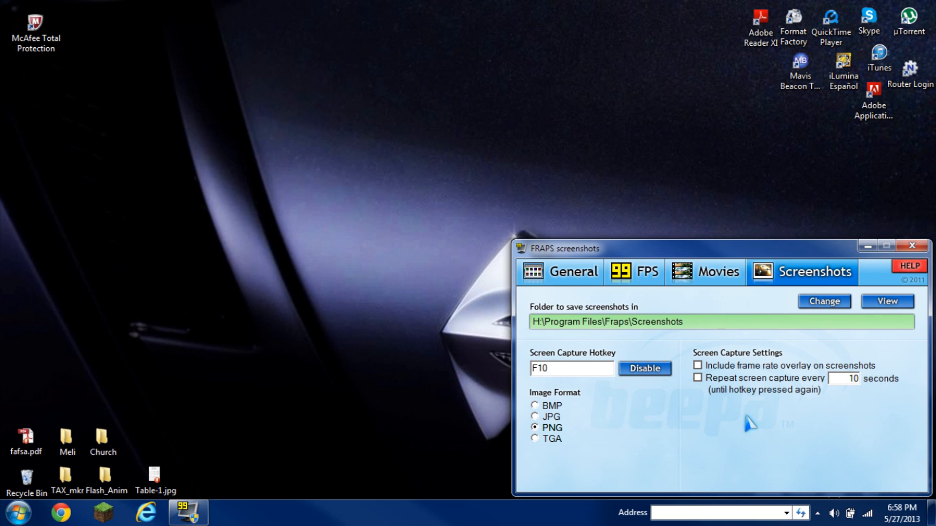
pyautogui.moveTo(296, 435)
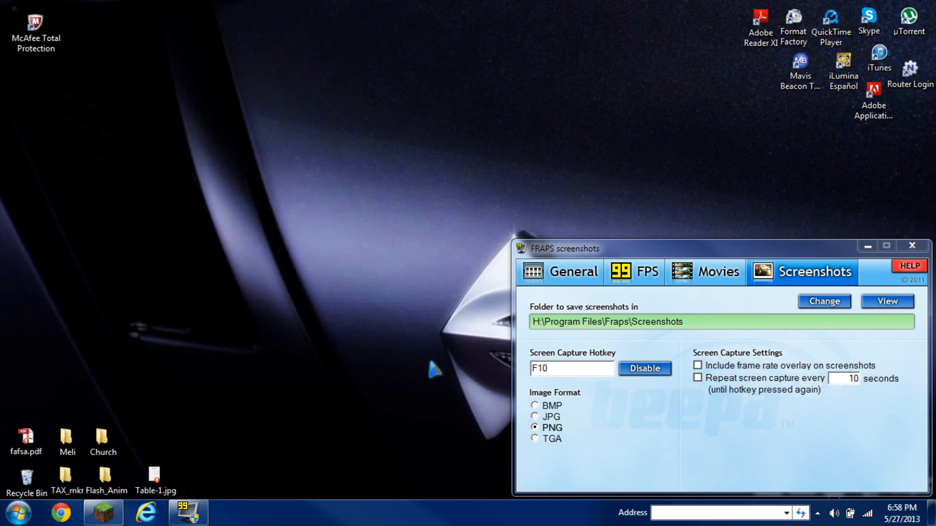
# - Launch Minecraft from the launcher, log in and load the survival world
pyautogui.click(230, 512)
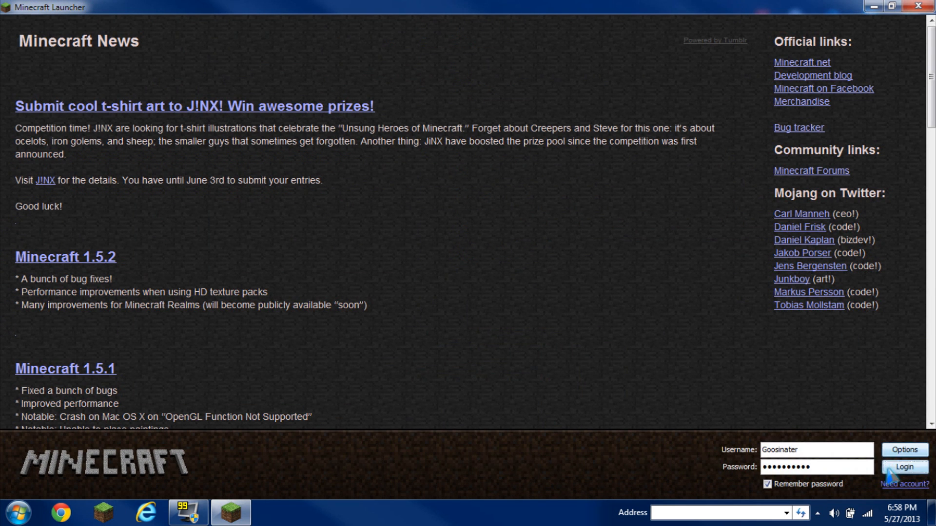
pyautogui.click(903, 467)
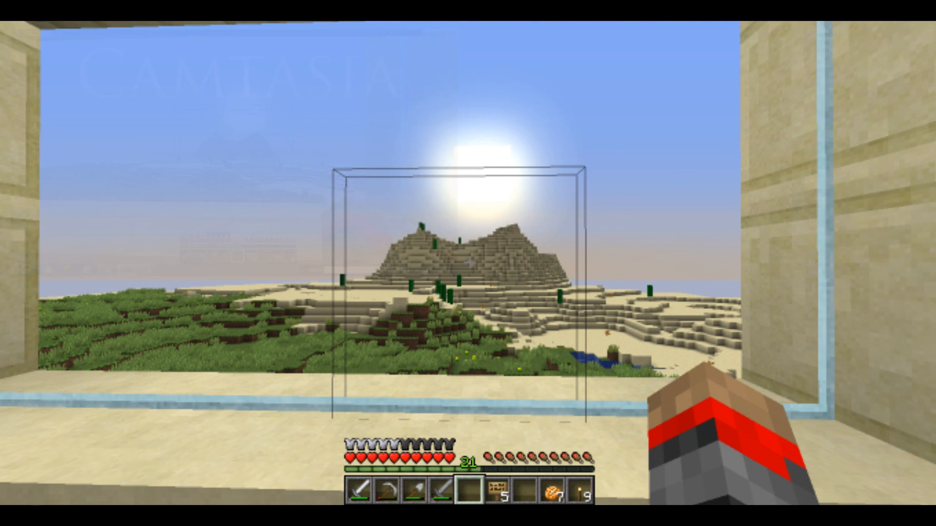
# - Capture a screenshot of the desert view and return to the Fraps settings
pyautogui.press('Escape')
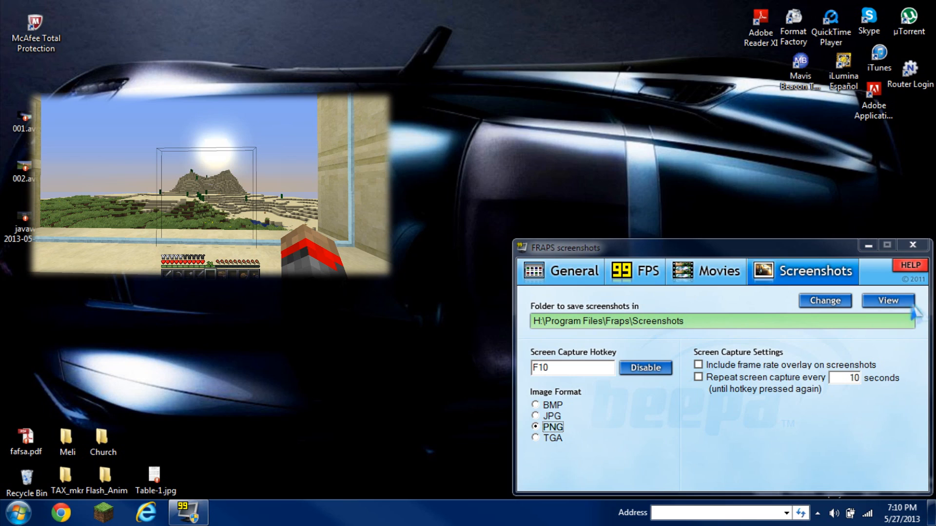
# - View the Screenshots folder and open the new javaw PNG in Windows Photo Viewer
pyautogui.click(887, 300)
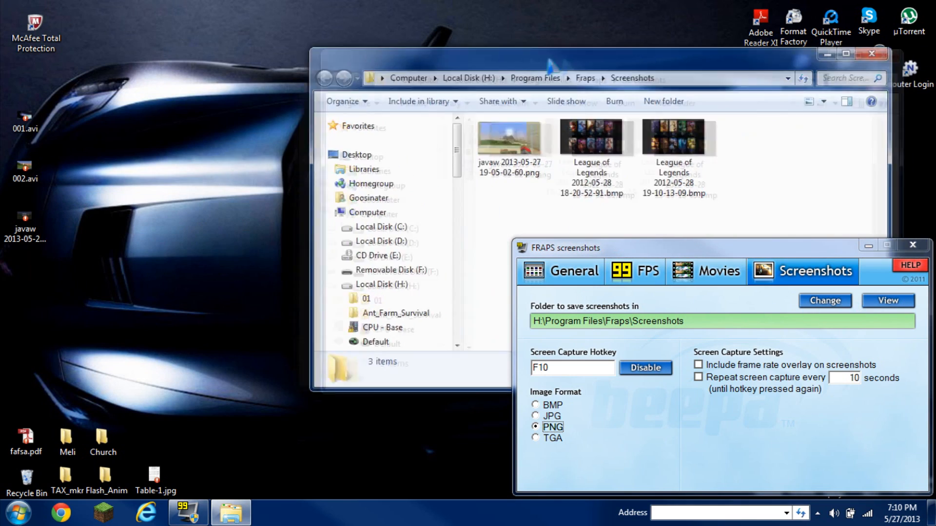
pyautogui.doubleClick(508, 139)
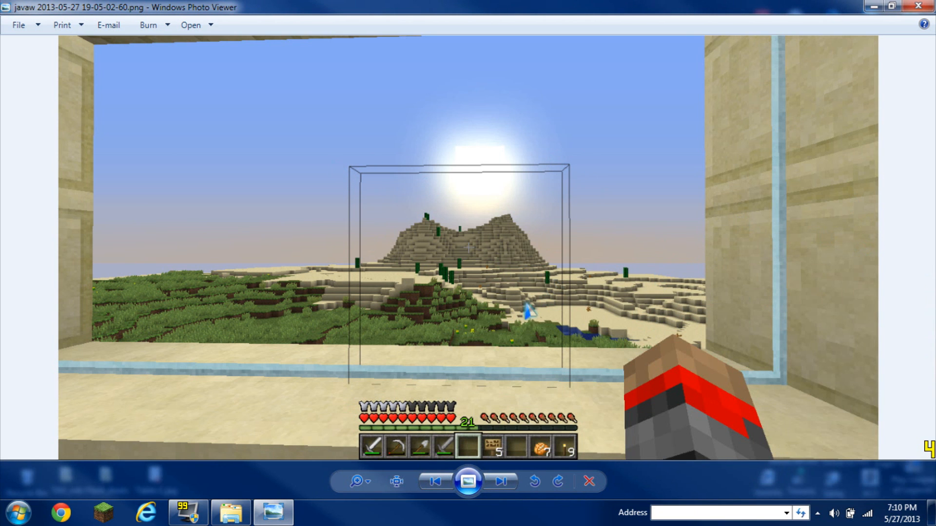
pyautogui.moveTo(636, 224)
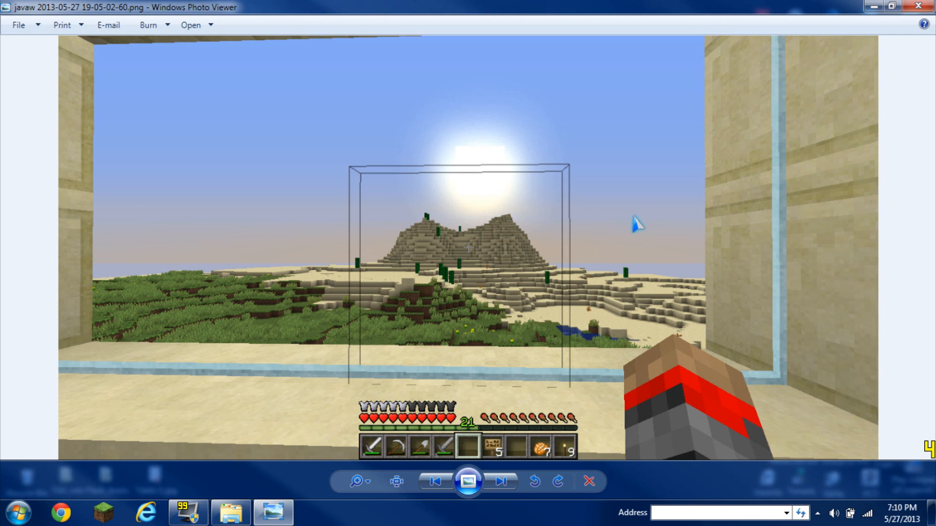